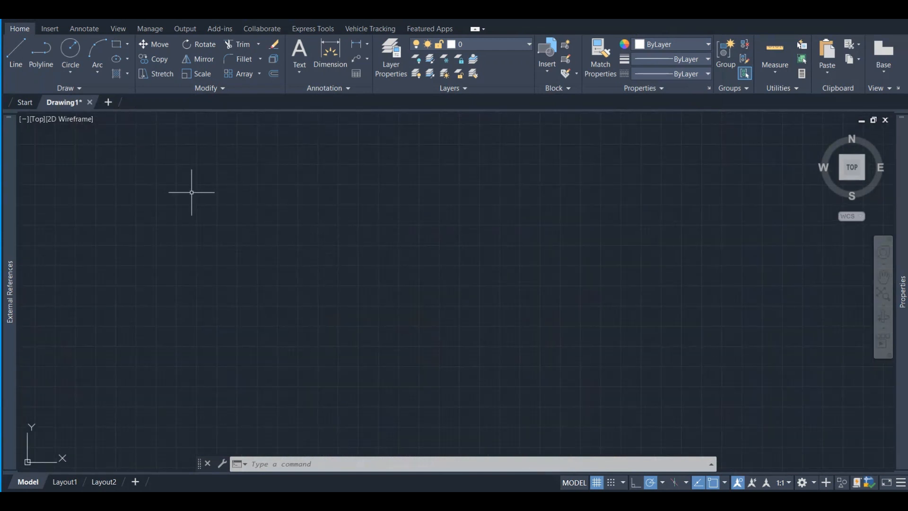
{"action": "mouse_move", "coordinate": [400, 280]}
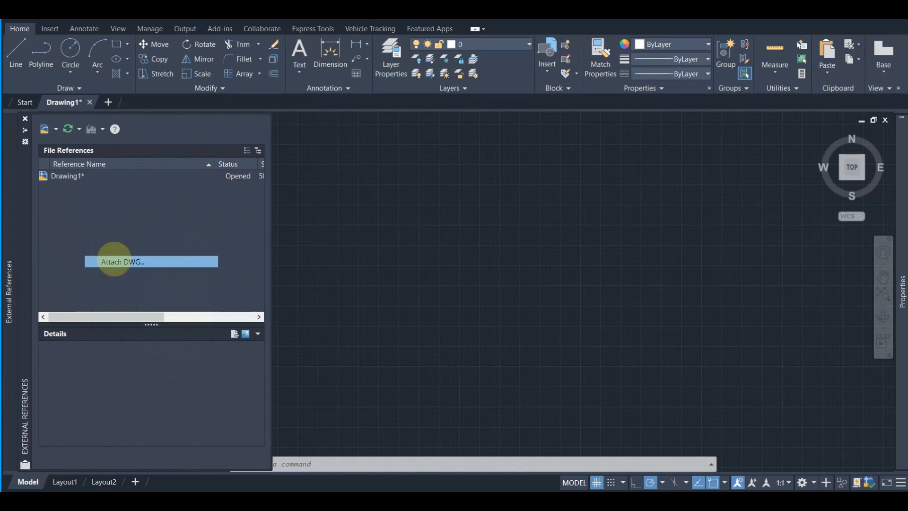
Step: Attach the OS Mapping drawing as an overlay external reference
{"action": "left_click", "coordinate": [122, 262]}
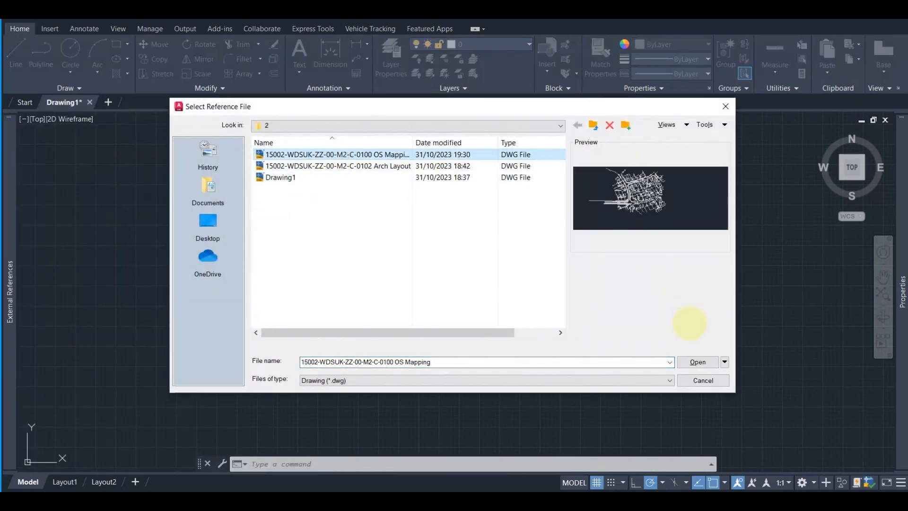
{"action": "left_click", "coordinate": [697, 361]}
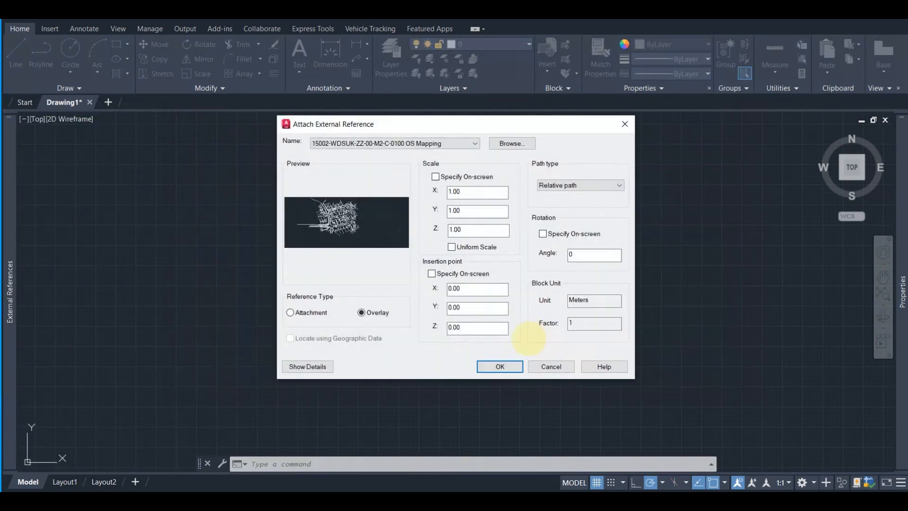
{"action": "left_click", "coordinate": [500, 366]}
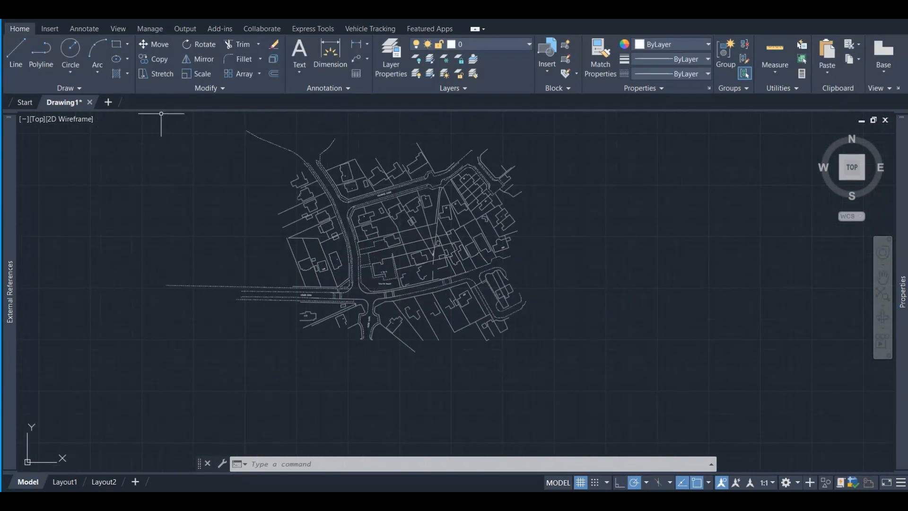
Step: Attach the Arch Layout drawing as a second external reference over the map
{"action": "left_click", "coordinate": [8, 284]}
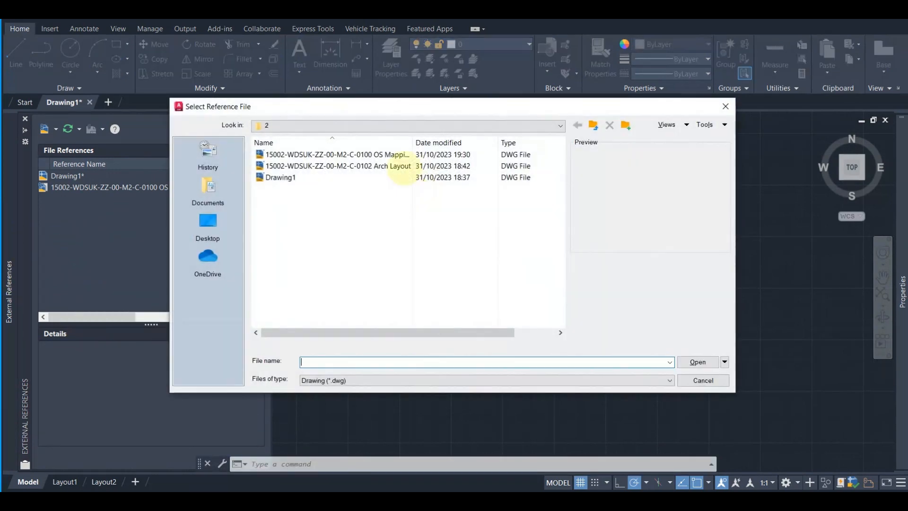
{"action": "left_click", "coordinate": [338, 166]}
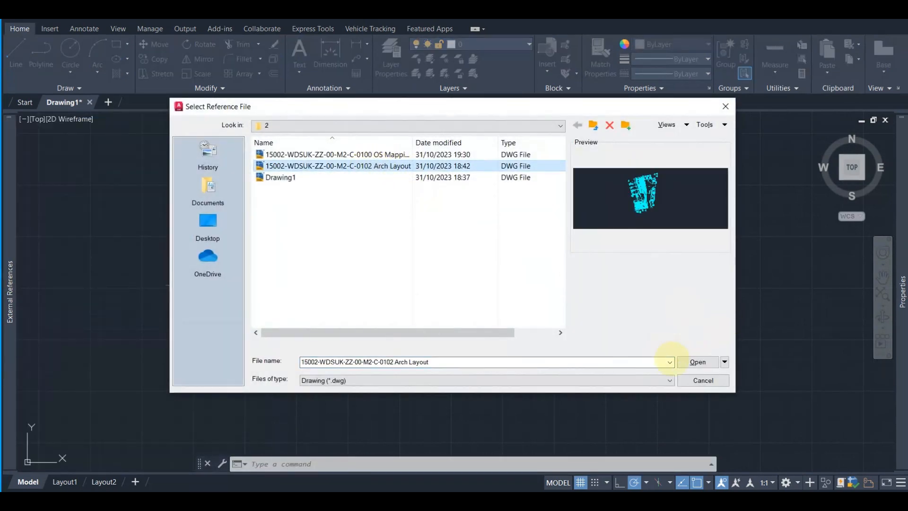
{"action": "left_click", "coordinate": [698, 361]}
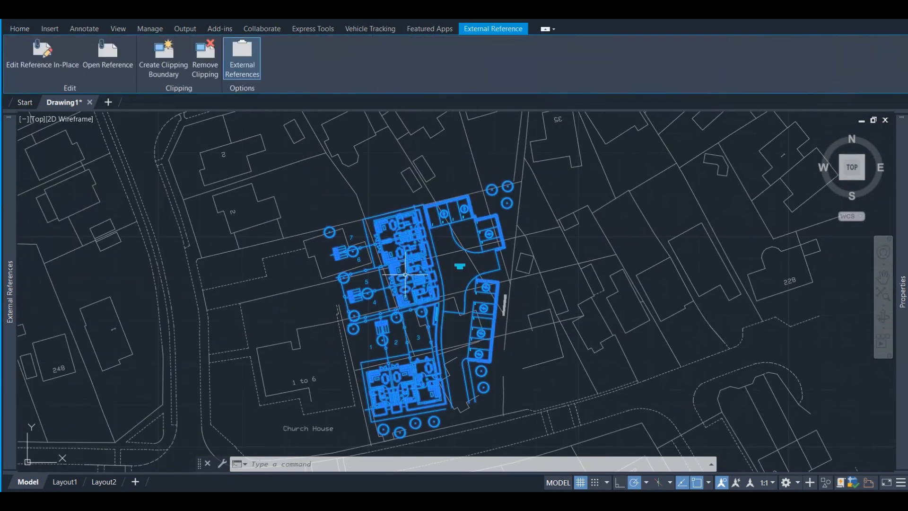
{"action": "left_click", "coordinate": [19, 28]}
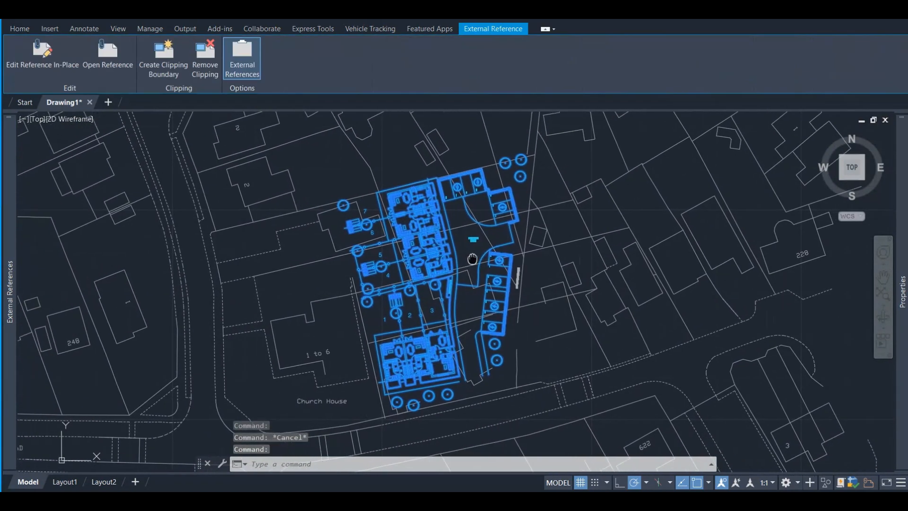
{"action": "left_click", "coordinate": [19, 28]}
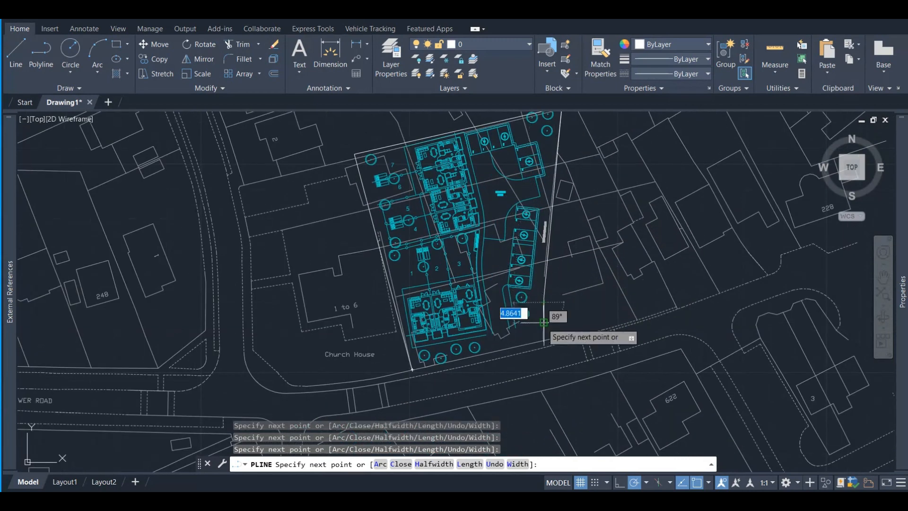
Step: Finish the site boundary polyline and start XCLIP on the OS map
{"action": "type", "text": "CL"}
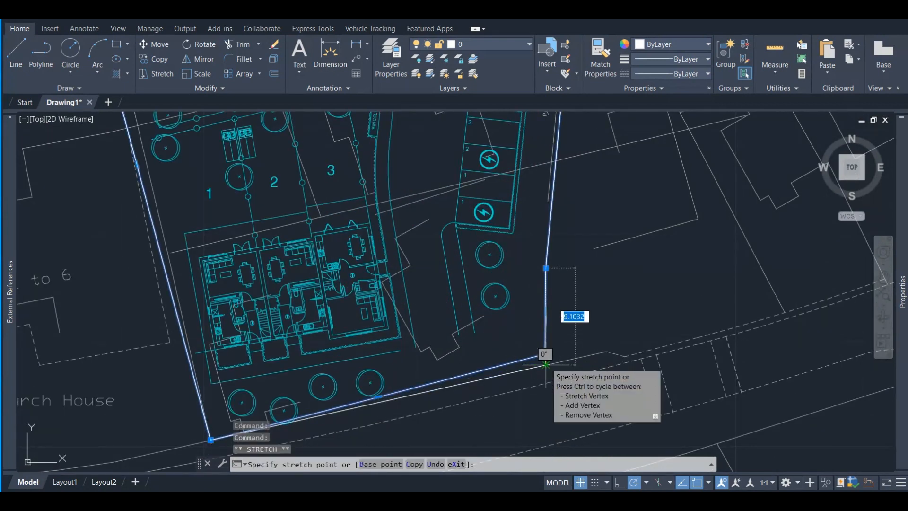
{"action": "type", "text": "XC"}
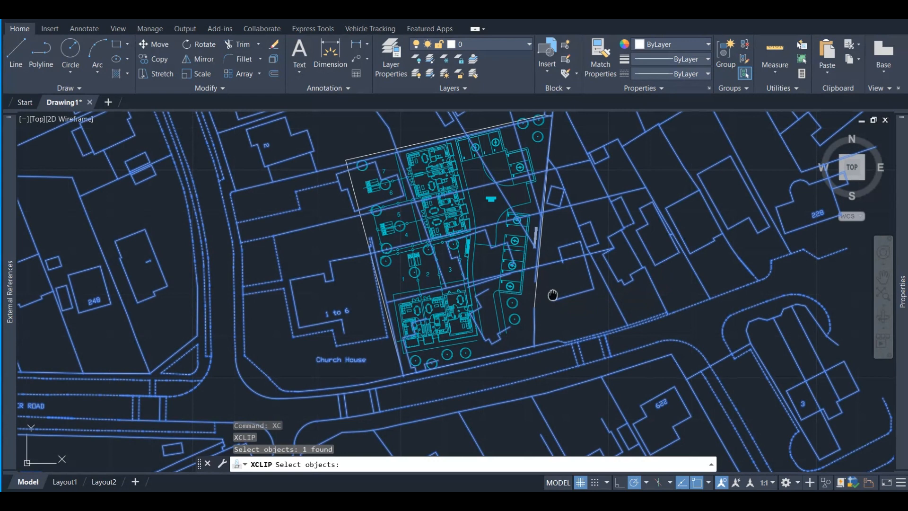
Step: Clip the OS map with a new boundary using the site outline polyline
{"action": "right_click", "coordinate": [553, 294]}
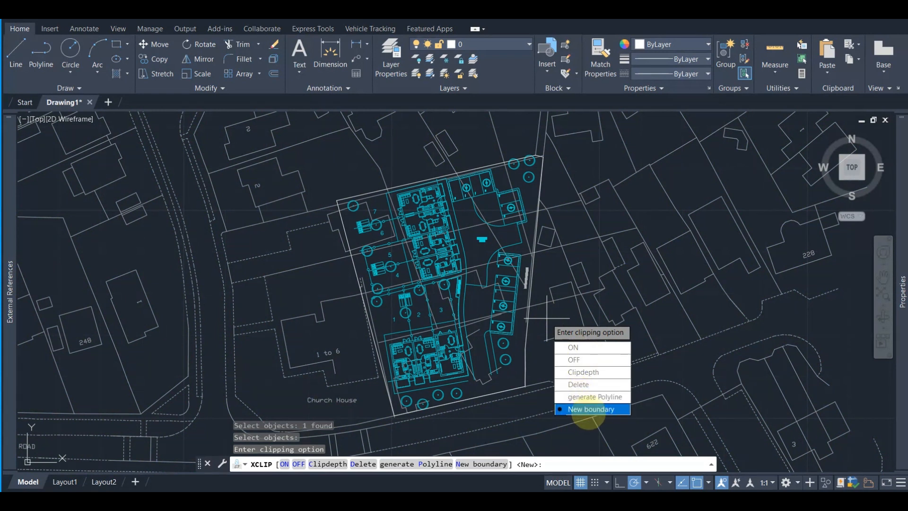
{"action": "mouse_move", "coordinate": [573, 346]}
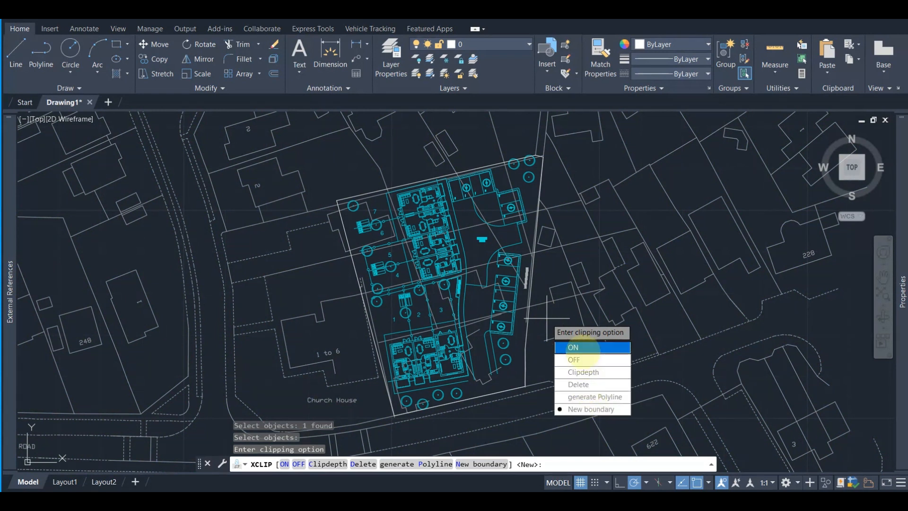
{"action": "mouse_move", "coordinate": [592, 397]}
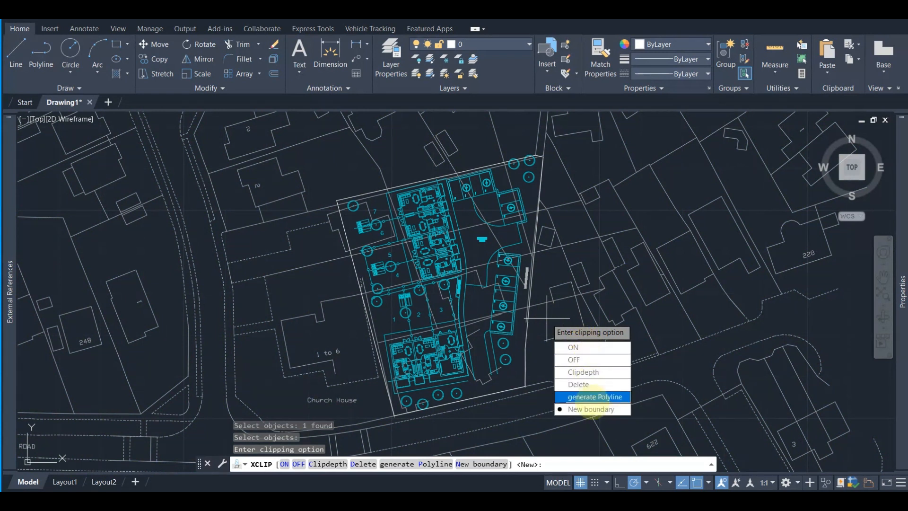
{"action": "left_click", "coordinate": [591, 408]}
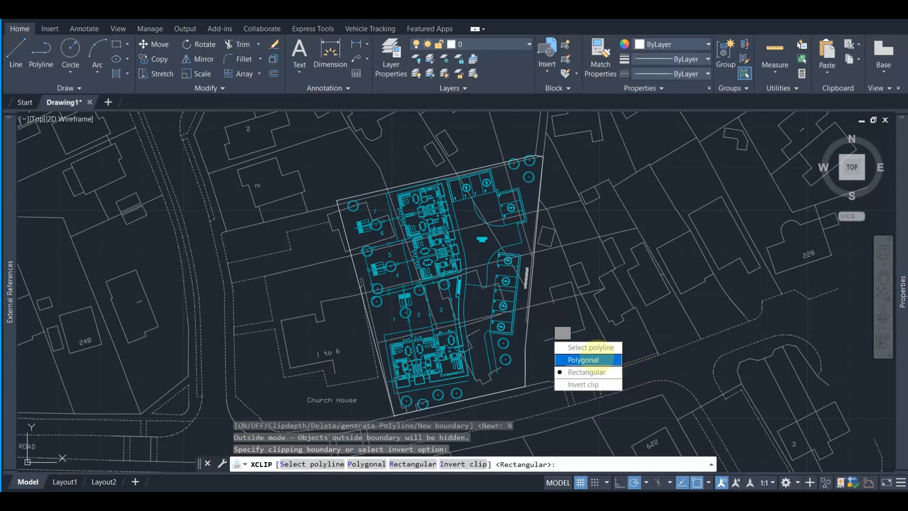
{"action": "mouse_move", "coordinate": [590, 347]}
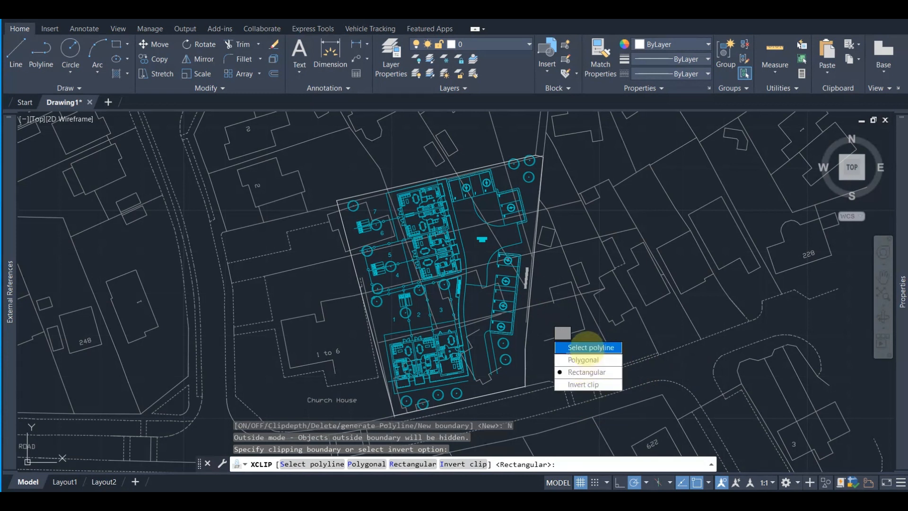
{"action": "left_click", "coordinate": [590, 346]}
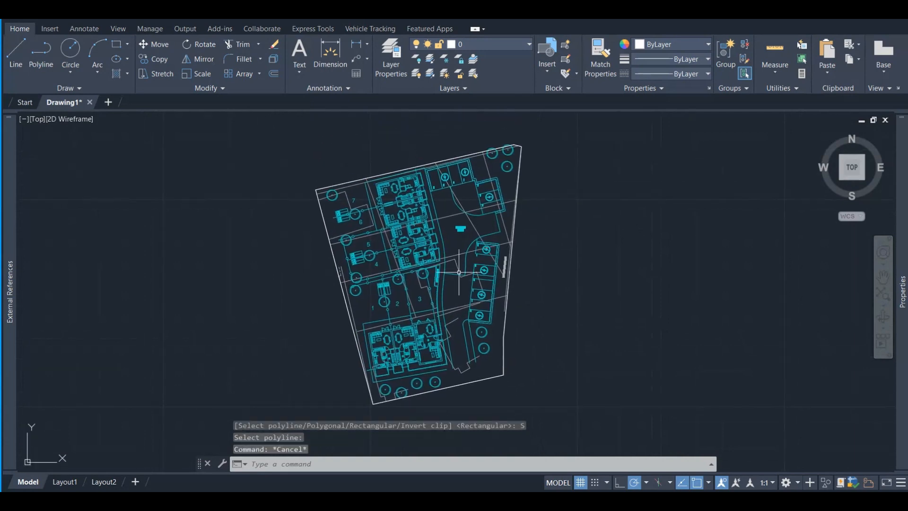
Step: Zoom out to view the clipped OS map
{"action": "scroll", "scroll_direction": "down", "scroll_amount": 3}
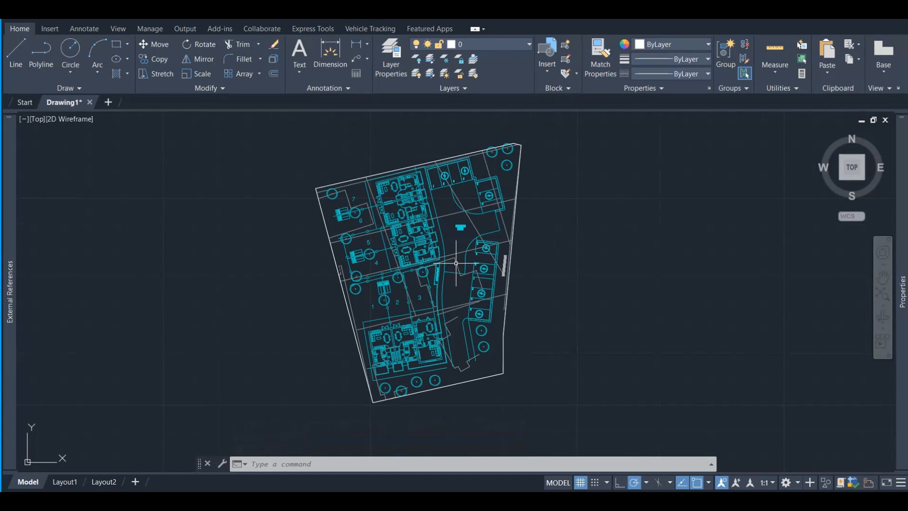
{"action": "mouse_move", "coordinate": [514, 230]}
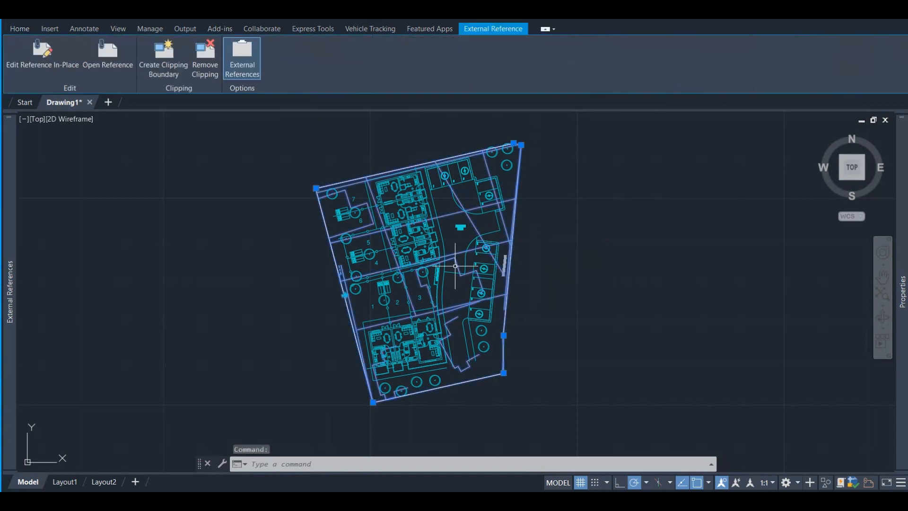
{"action": "mouse_move", "coordinate": [345, 294]}
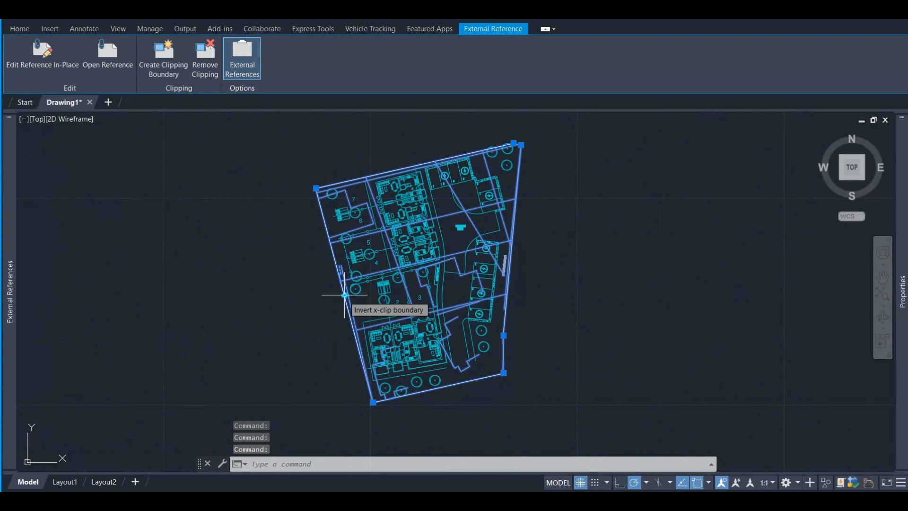
Step: Invert the OS map clip boundary, then deselect the map
{"action": "left_click", "coordinate": [345, 295]}
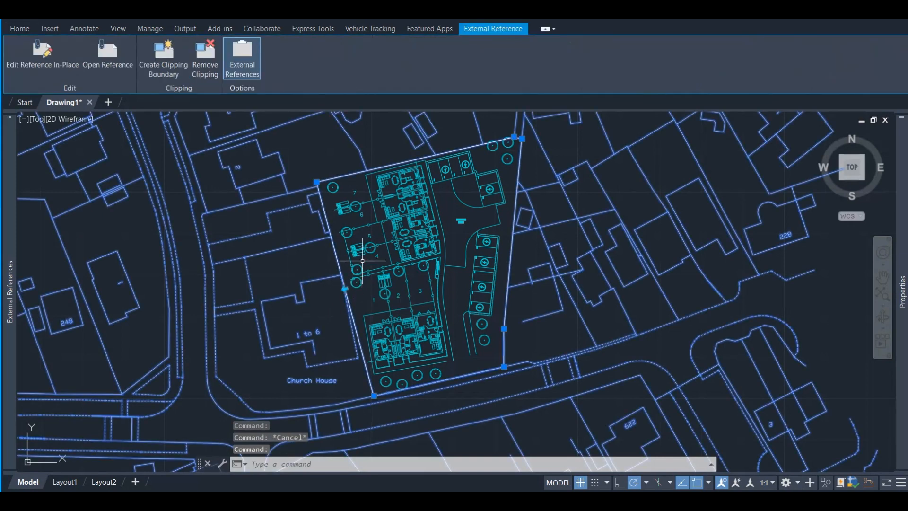
{"action": "left_click", "coordinate": [19, 28]}
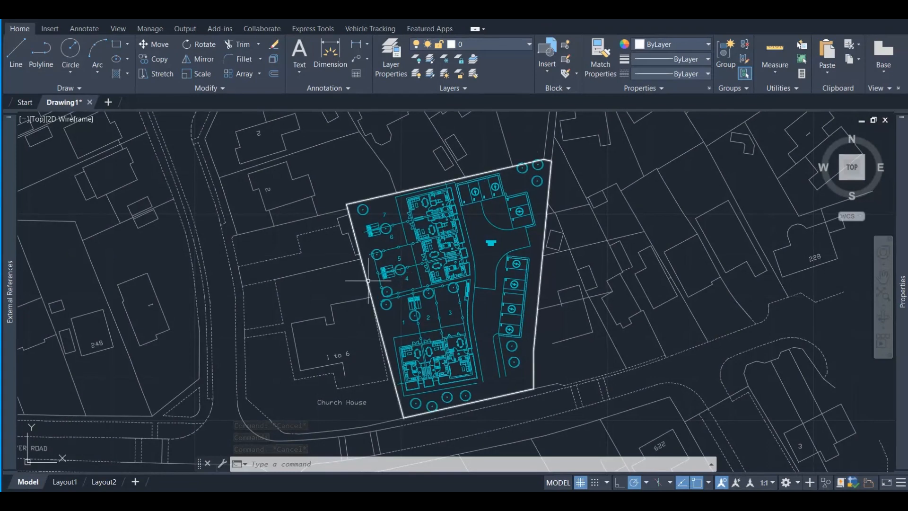
Step: Hide the site outline polyline and select the clipped map to check it
{"action": "right_click", "coordinate": [356, 171]}
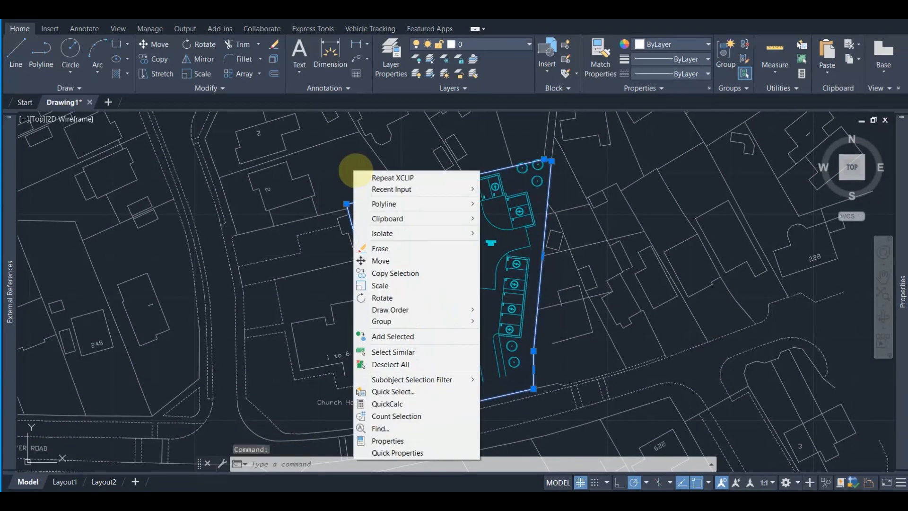
{"action": "mouse_move", "coordinate": [396, 233]}
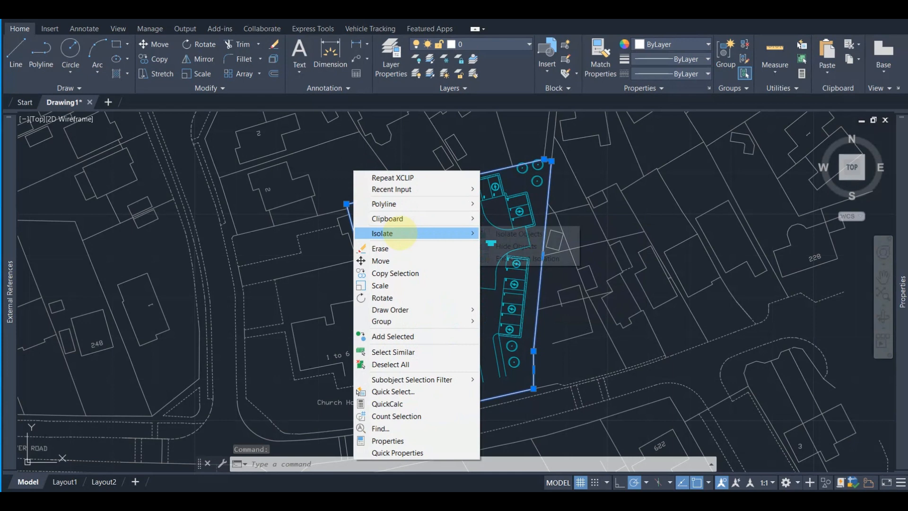
{"action": "left_click", "coordinate": [515, 245]}
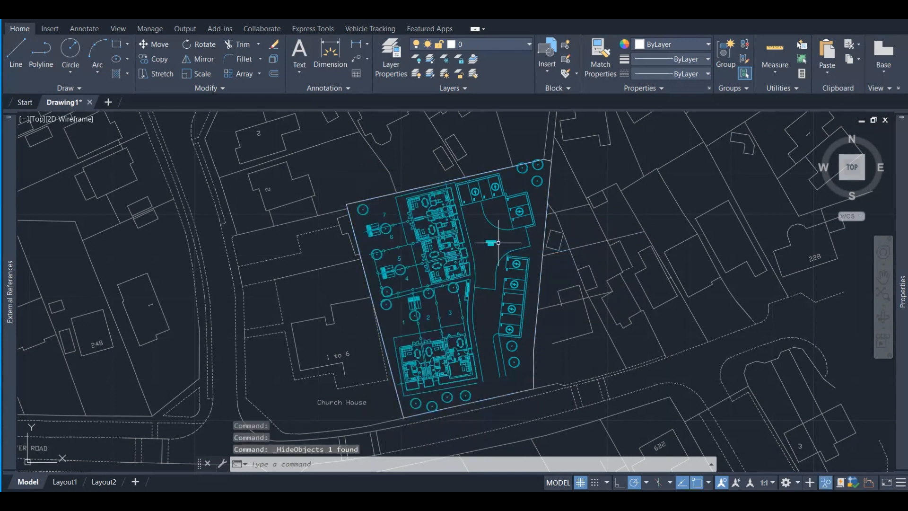
{"action": "left_click", "coordinate": [498, 242]}
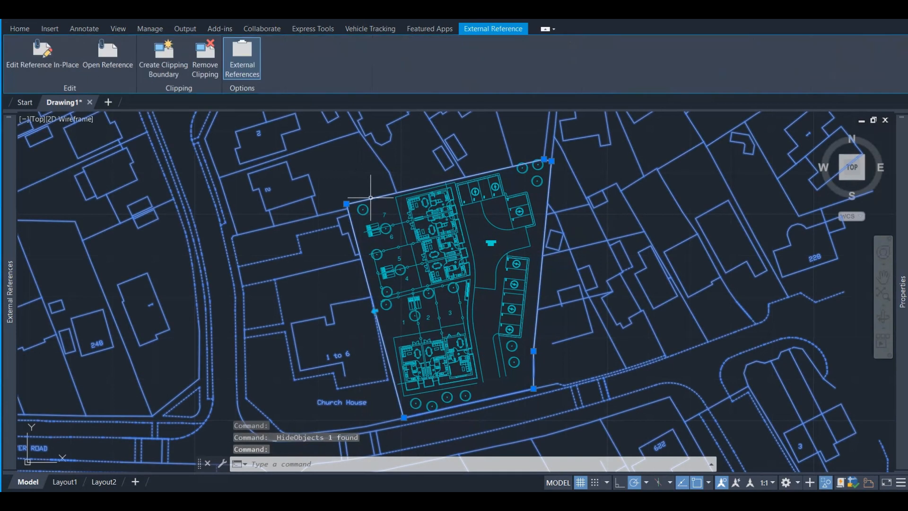